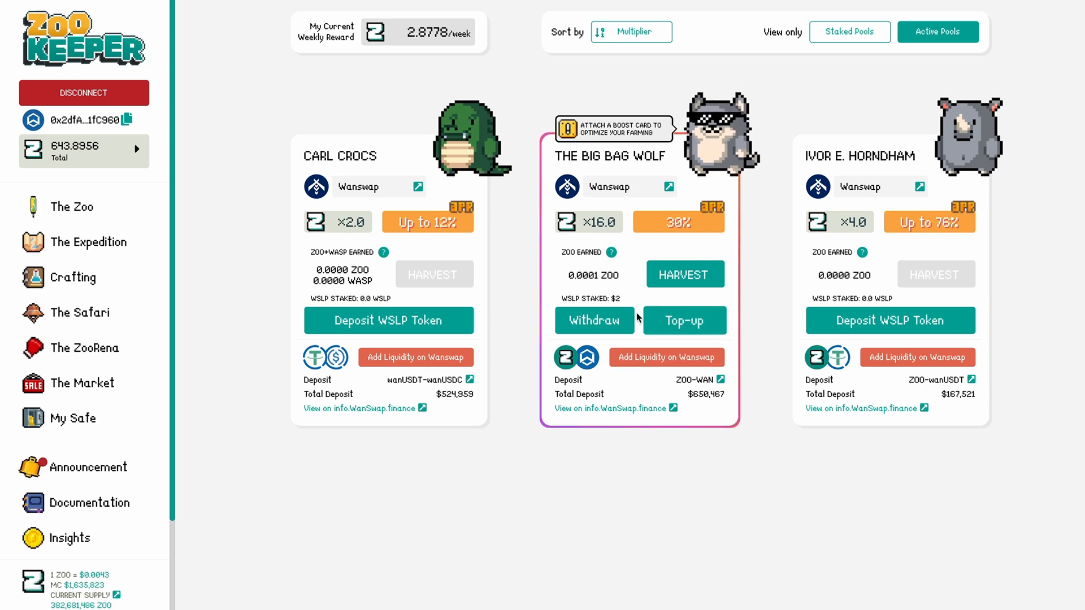
Withdraw the staked ZOO-WAN LP from The Big Bag Wolf pool, signing and confirming in the wallet
left_click(594, 320)
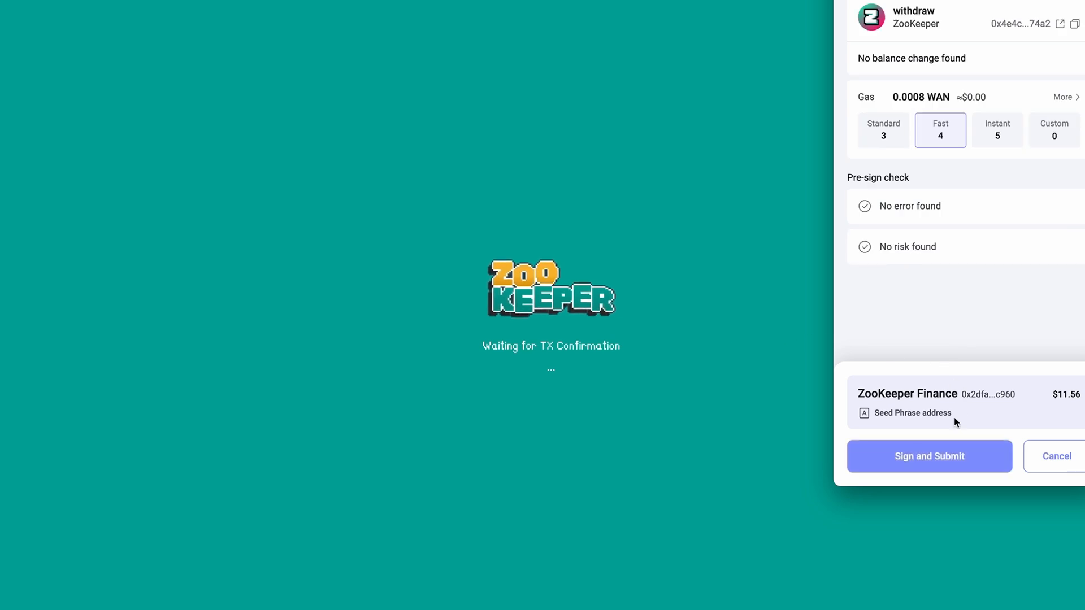
left_click(928, 455)
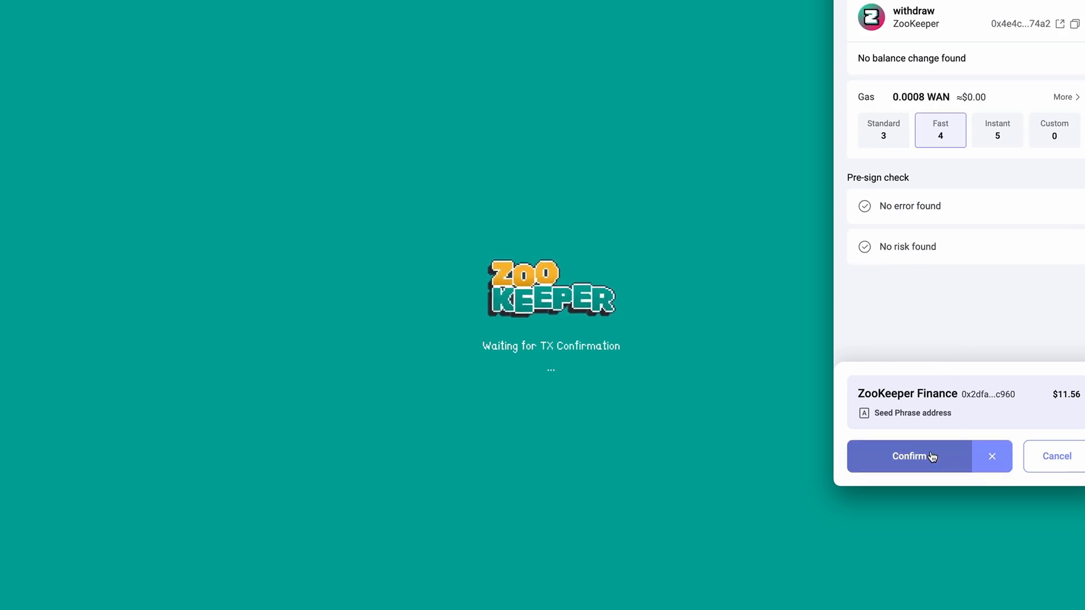
left_click(908, 455)
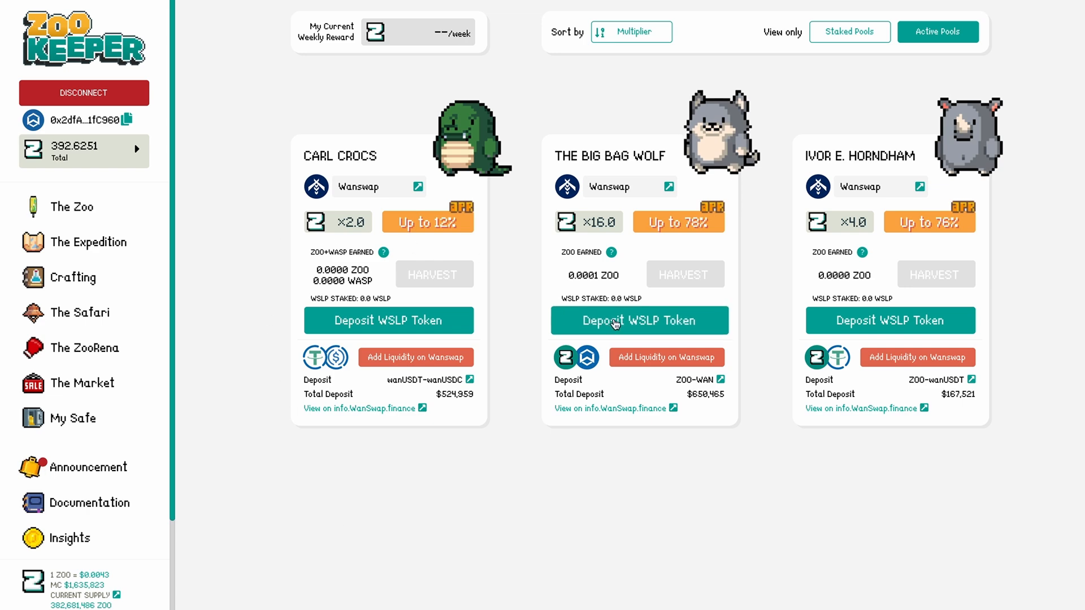
left_click(639, 319)
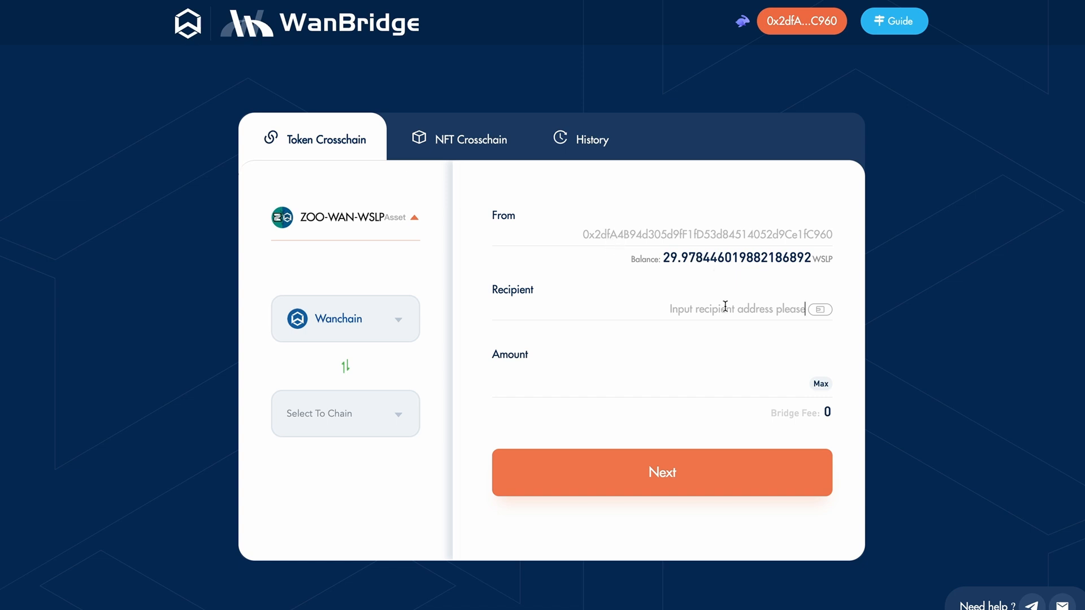
Target Avalanche C-Chain with the connected wallet as recipient and the full 29.978 WSLP as amount
left_click(821, 309)
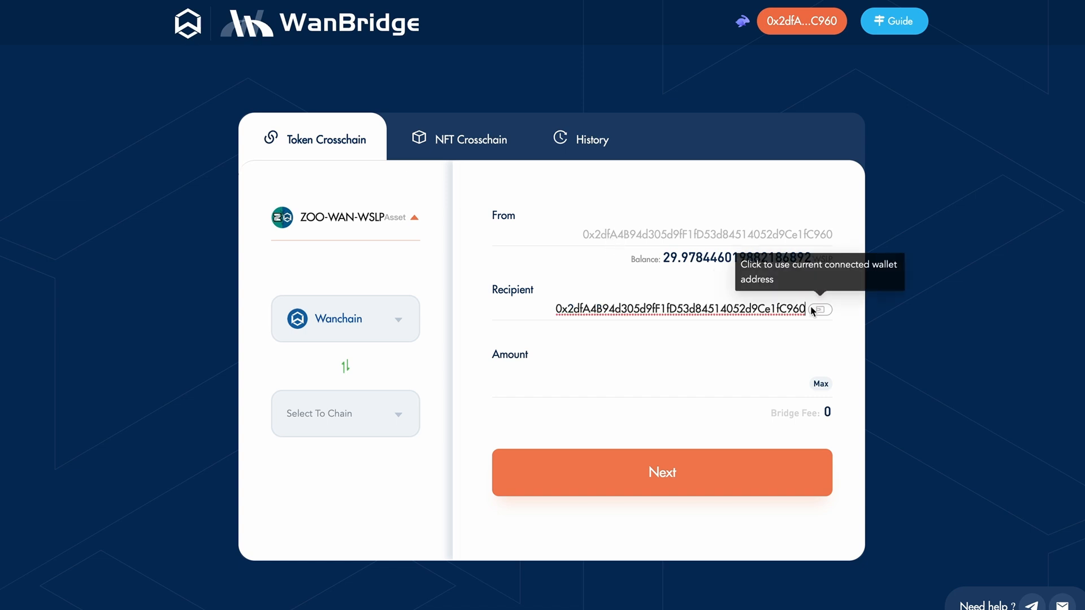
triple_click(684, 309)
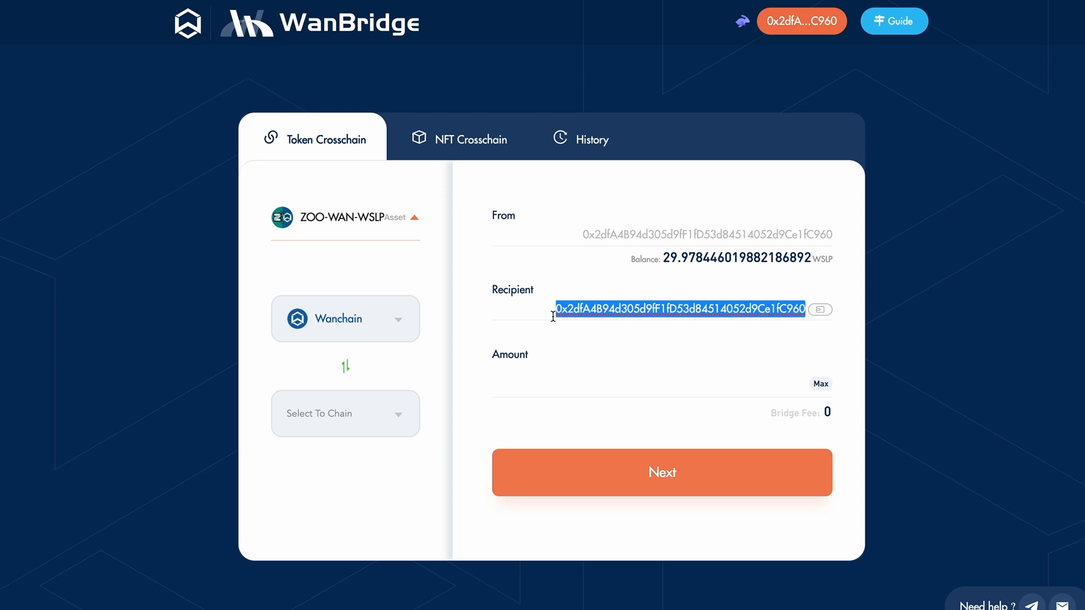
left_click(345, 413)
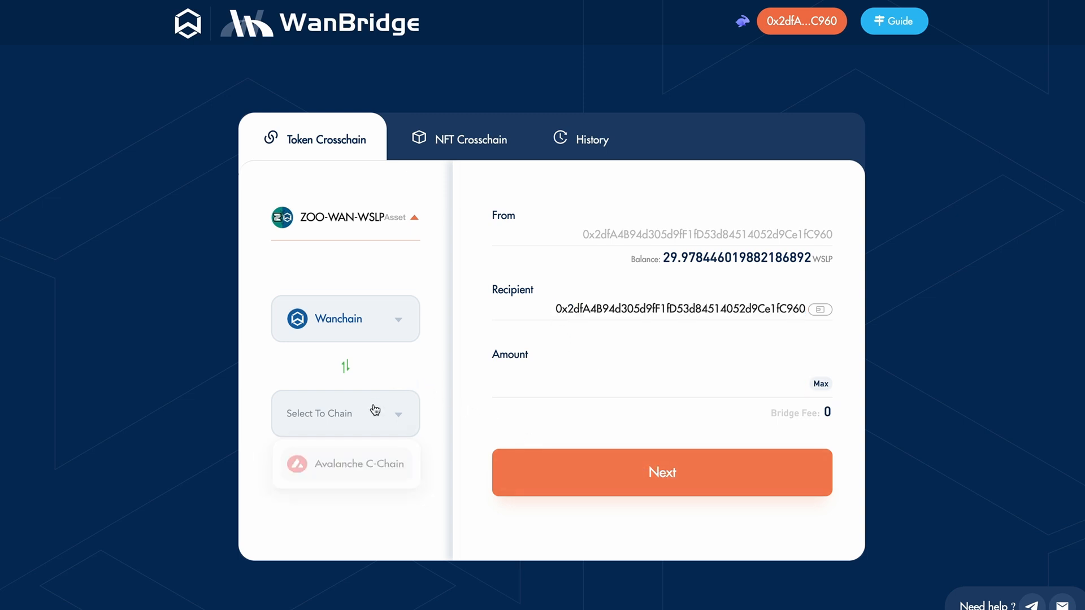
left_click(345, 464)
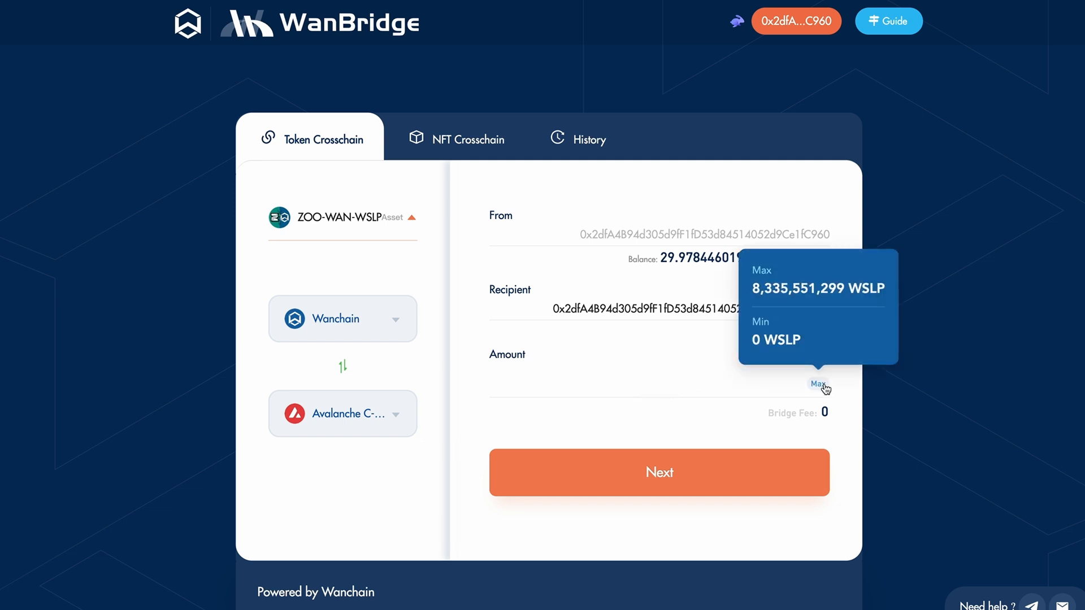
left_click(819, 384)
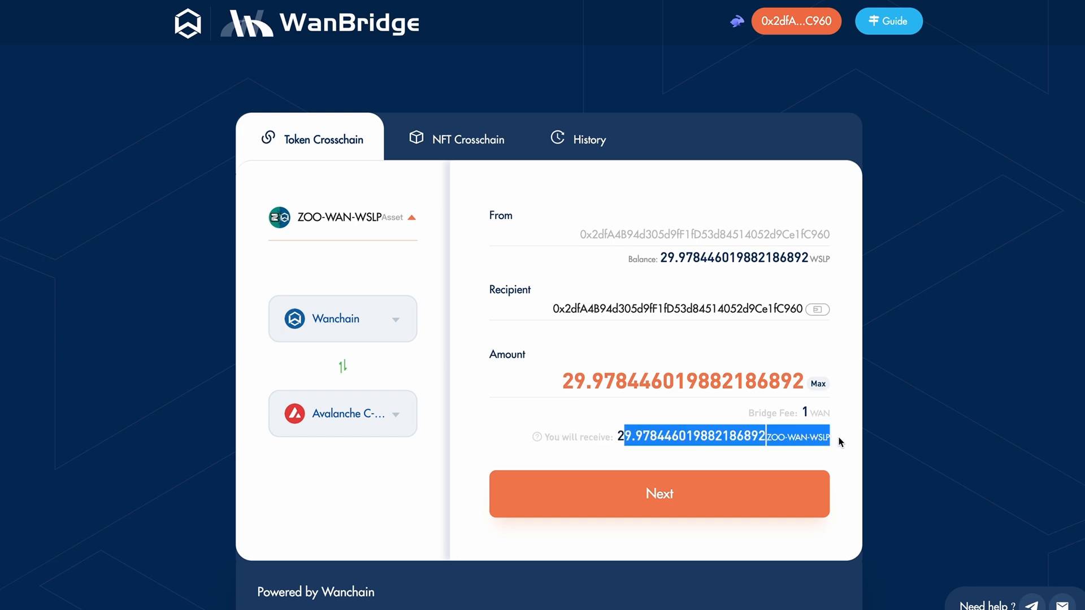
Proceed through the exchange warning and confirm the cross-chain transfer summary
left_click(658, 494)
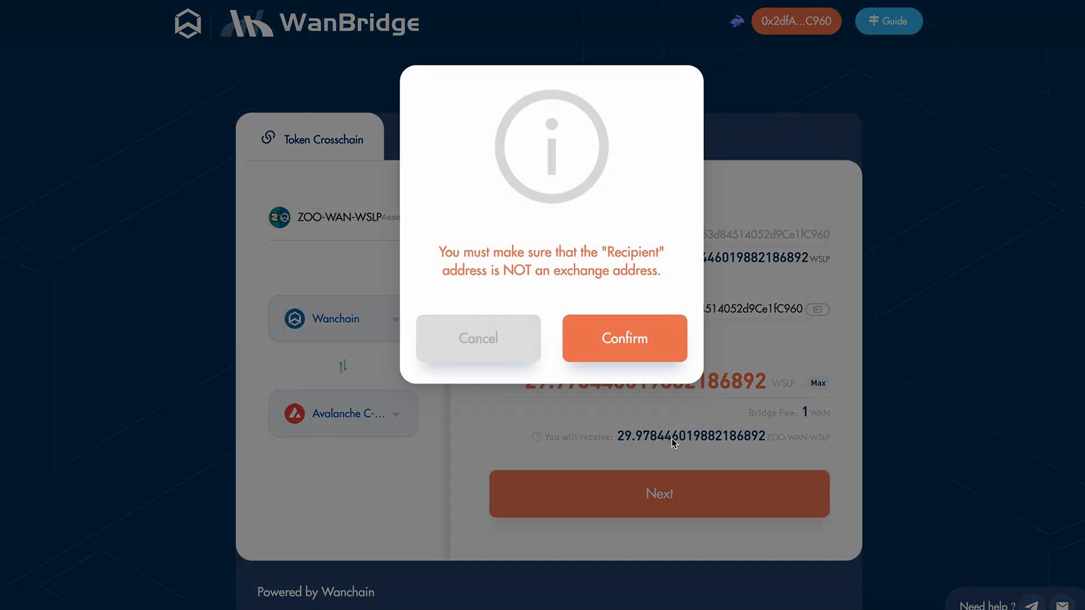
mouse_move(624, 352)
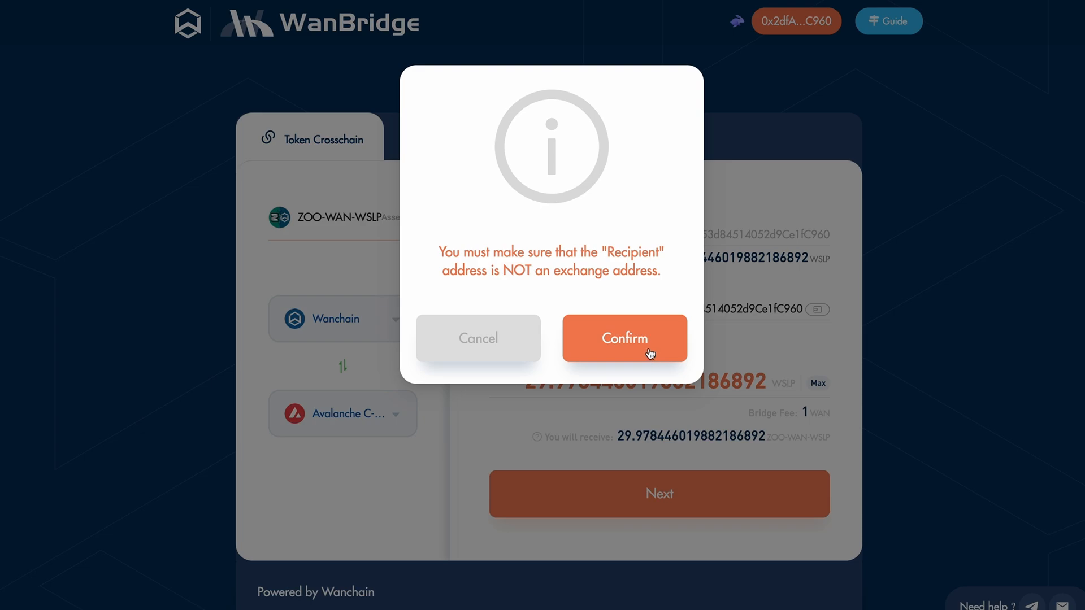
left_click(624, 338)
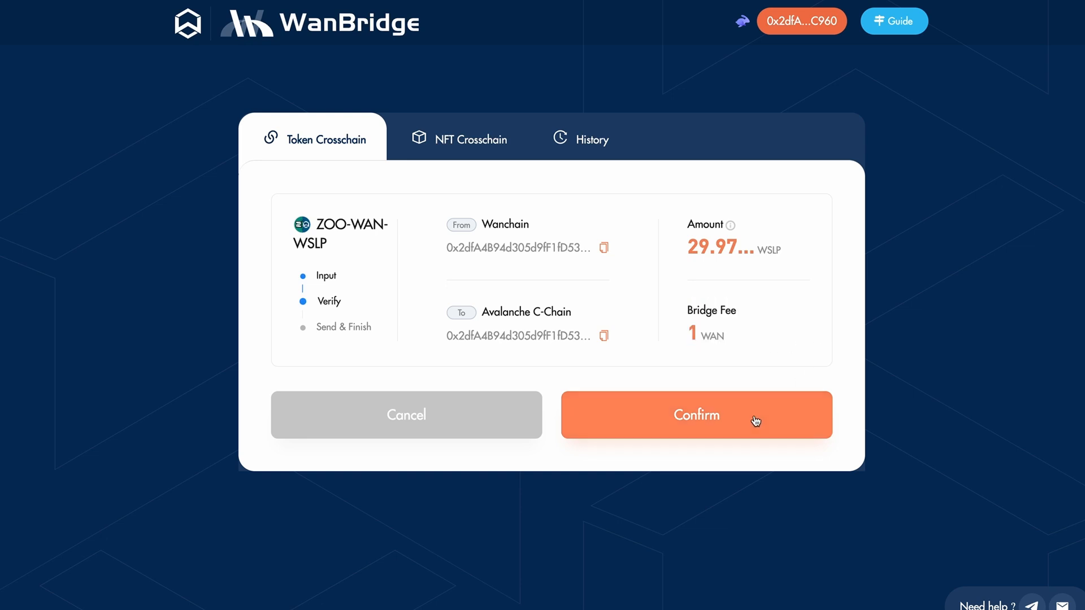
left_click(696, 415)
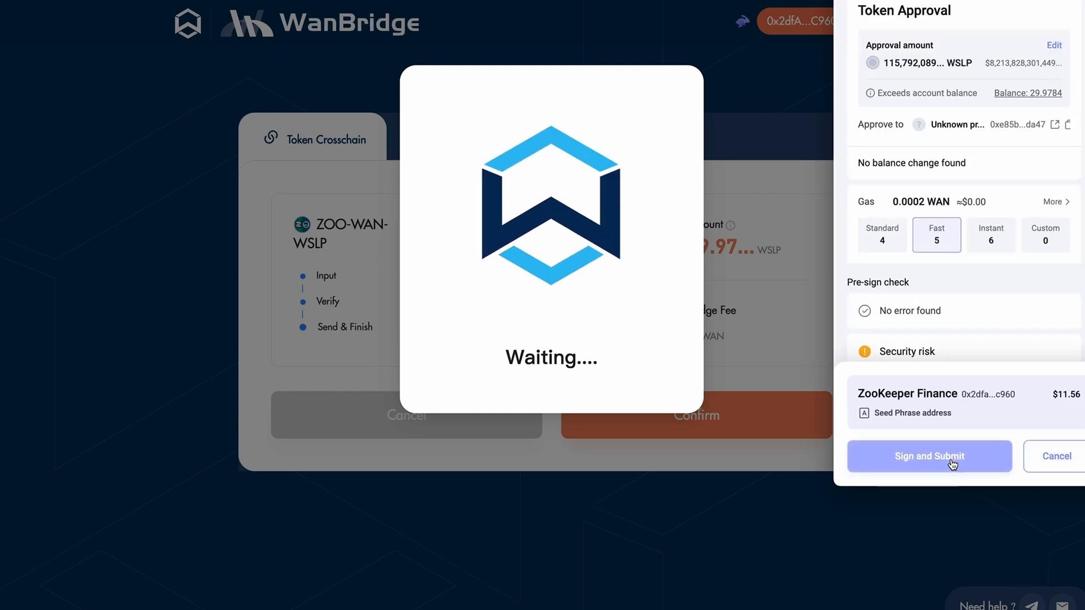
Sign the WSLP token approval and confirm the bridge lock transaction in the wallet
left_click(929, 455)
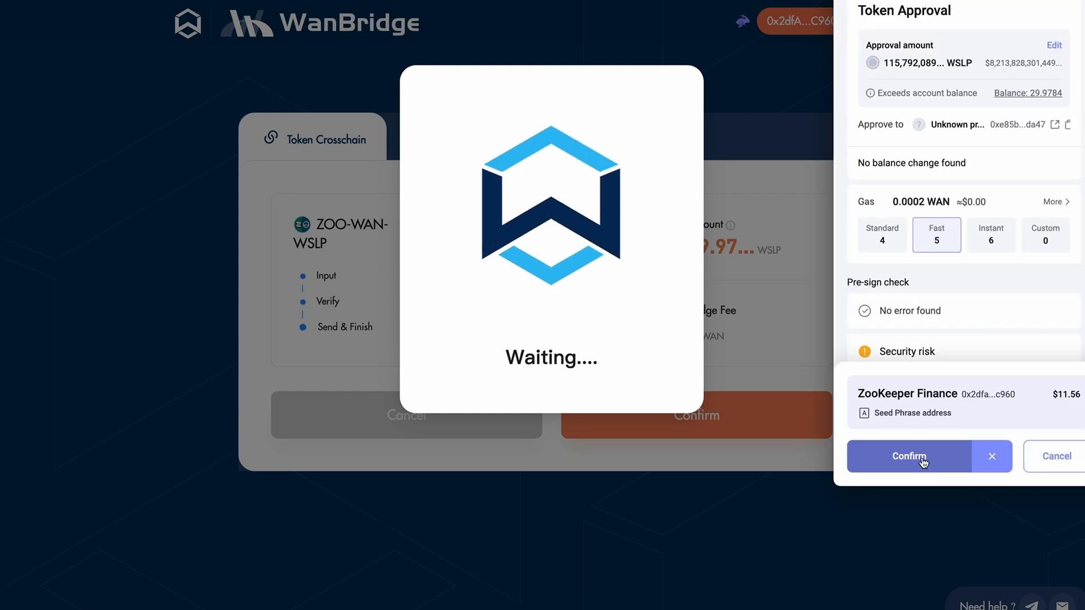
left_click(909, 456)
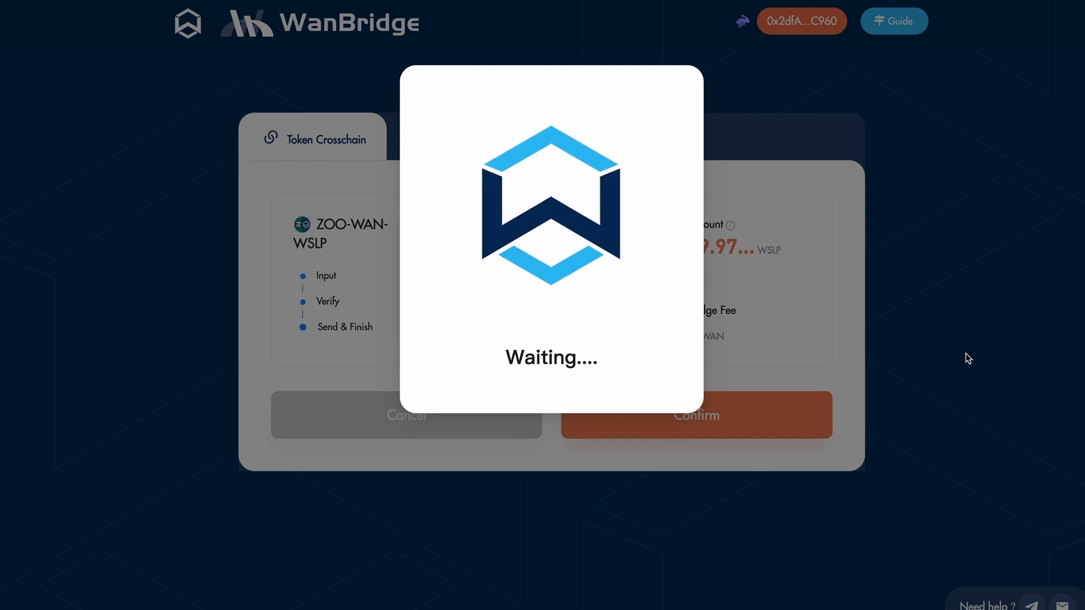
mouse_move(973, 353)
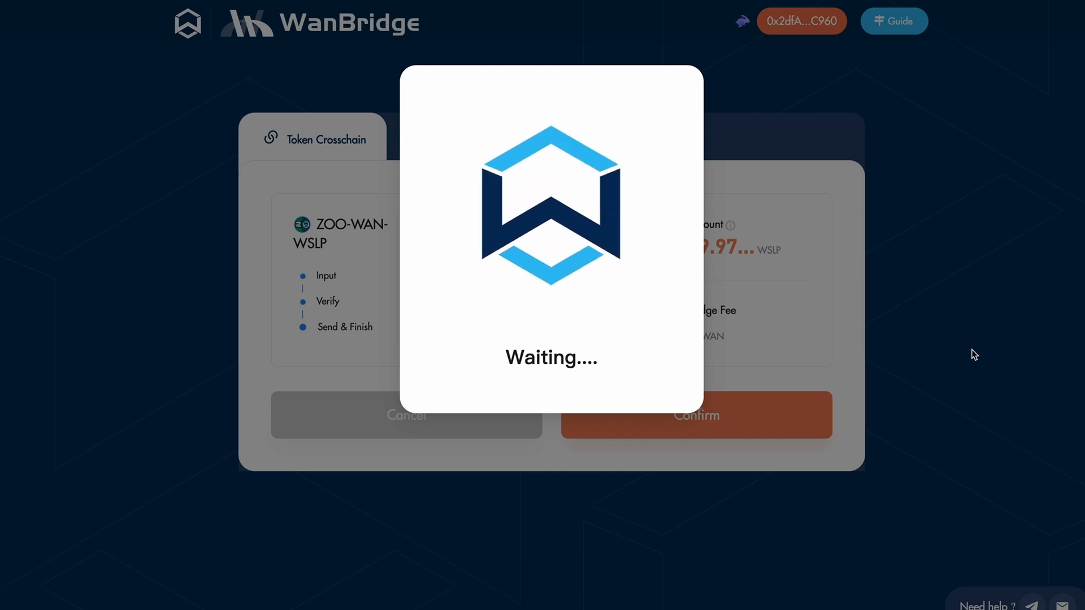
mouse_move(997, 350)
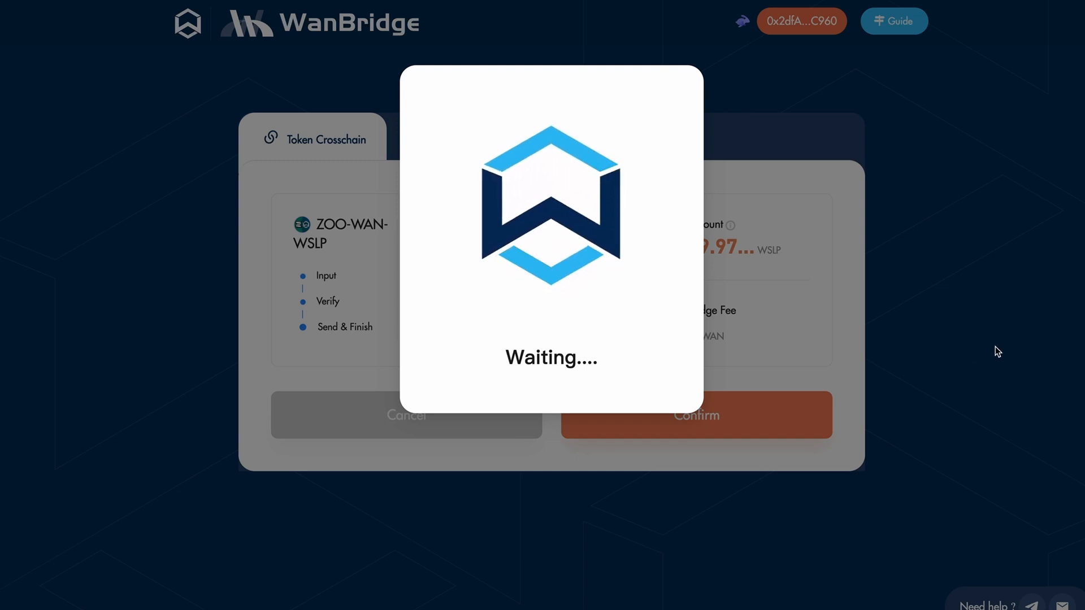
mouse_move(656, 543)
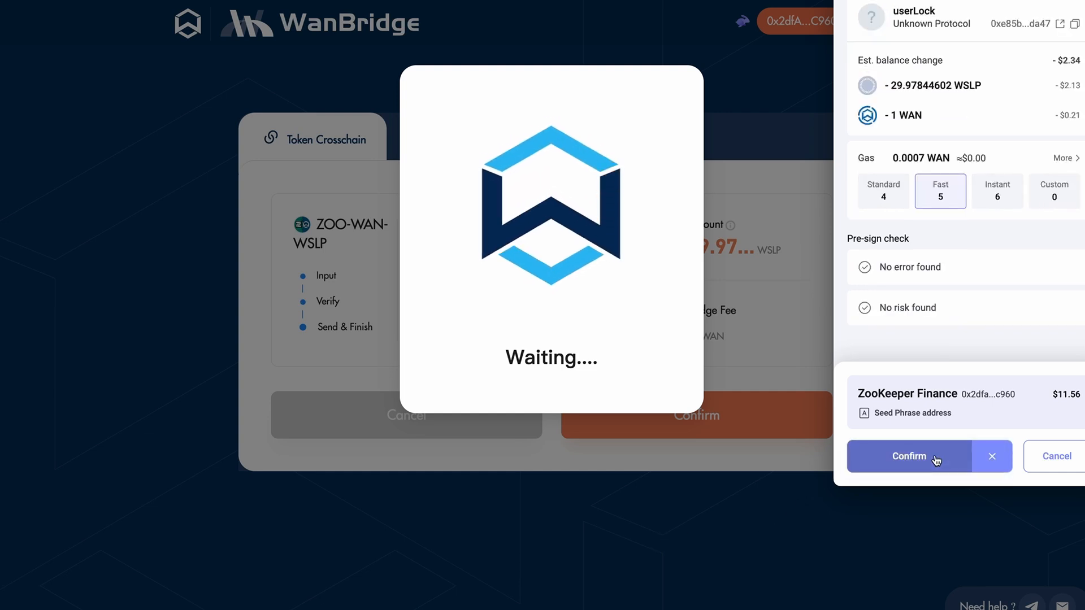
left_click(909, 455)
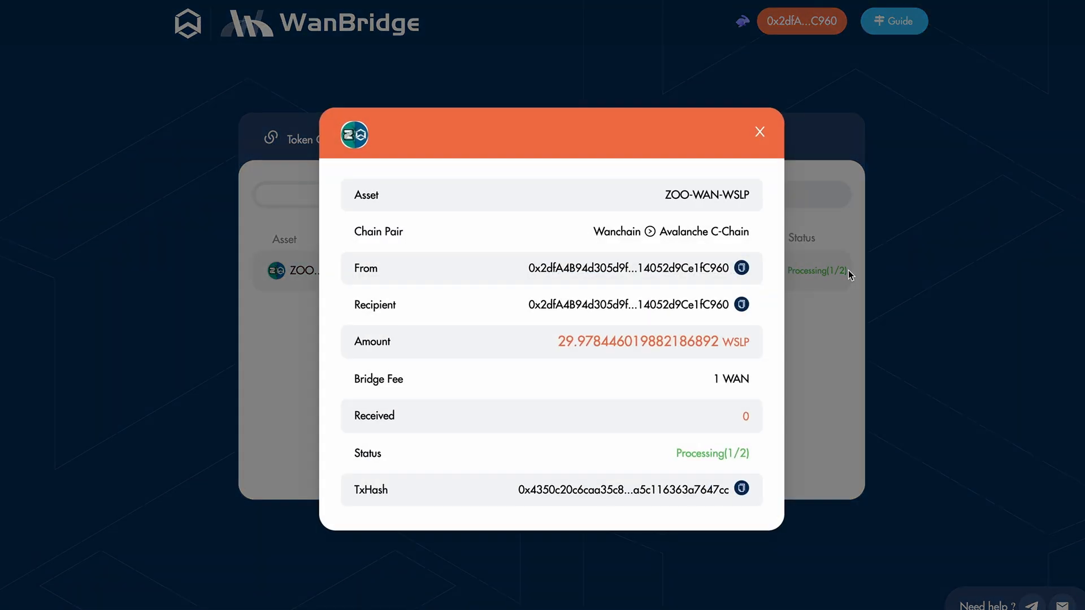
mouse_move(685, 249)
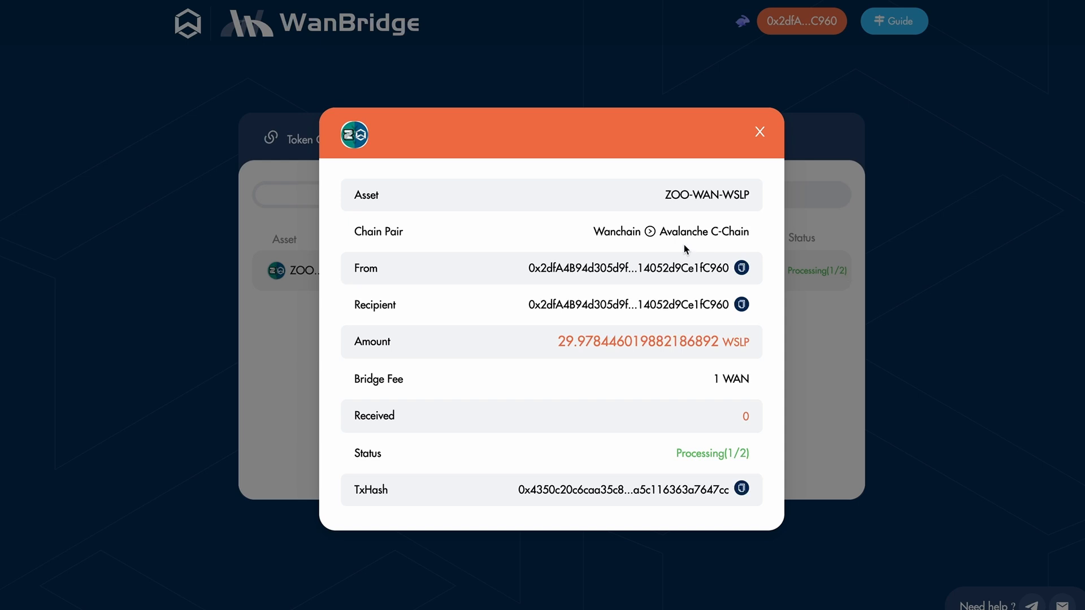
Wait for the Wanchain-to-Avalanche transfer to reach Success, then switch to the ZooKeeper site
double_click(617, 230)
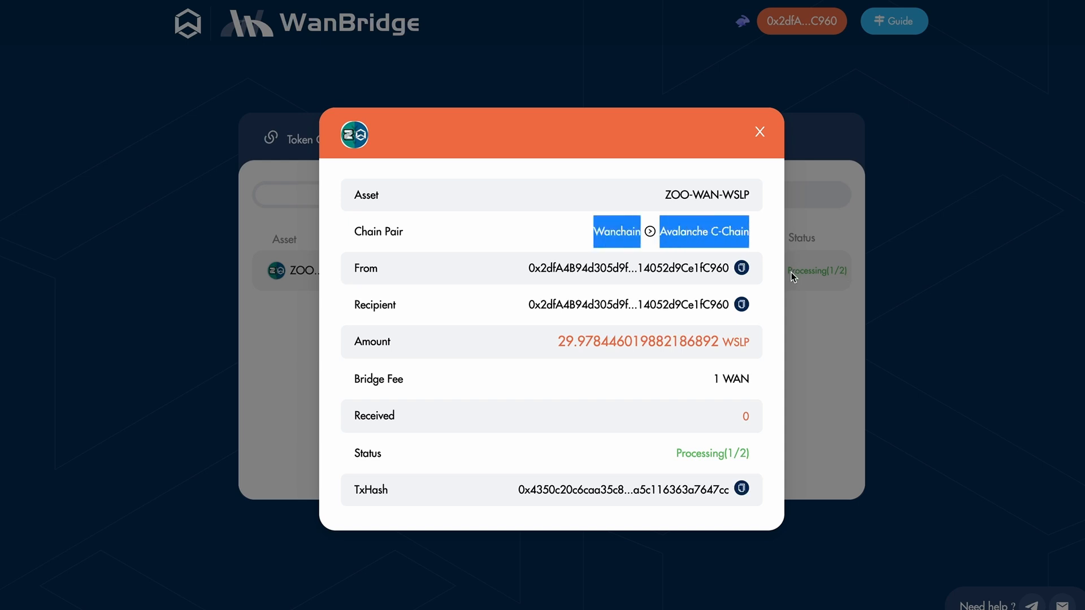
mouse_move(697, 374)
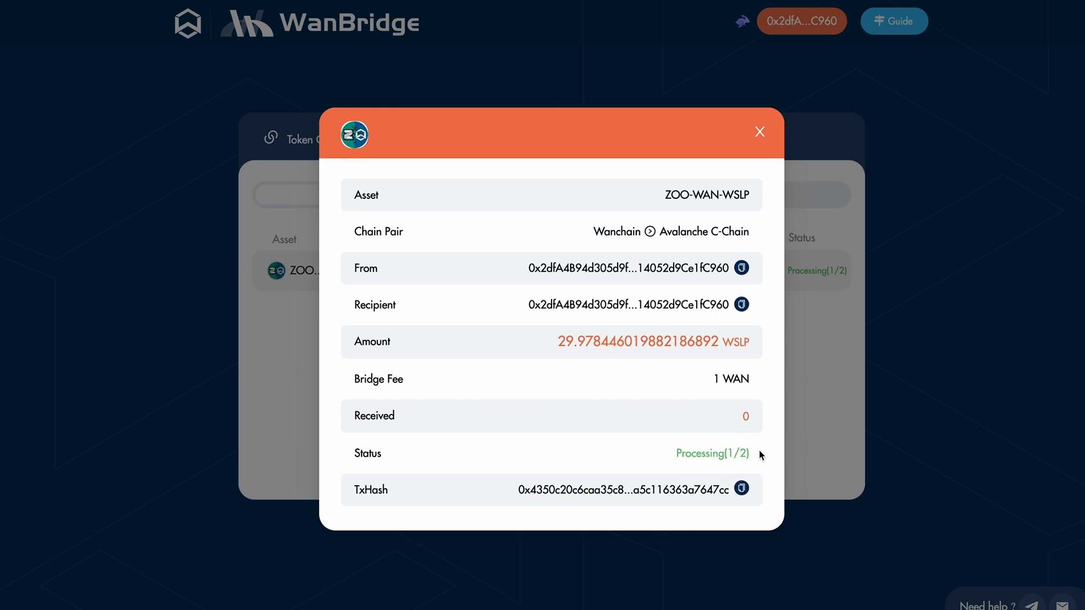
mouse_move(788, 453)
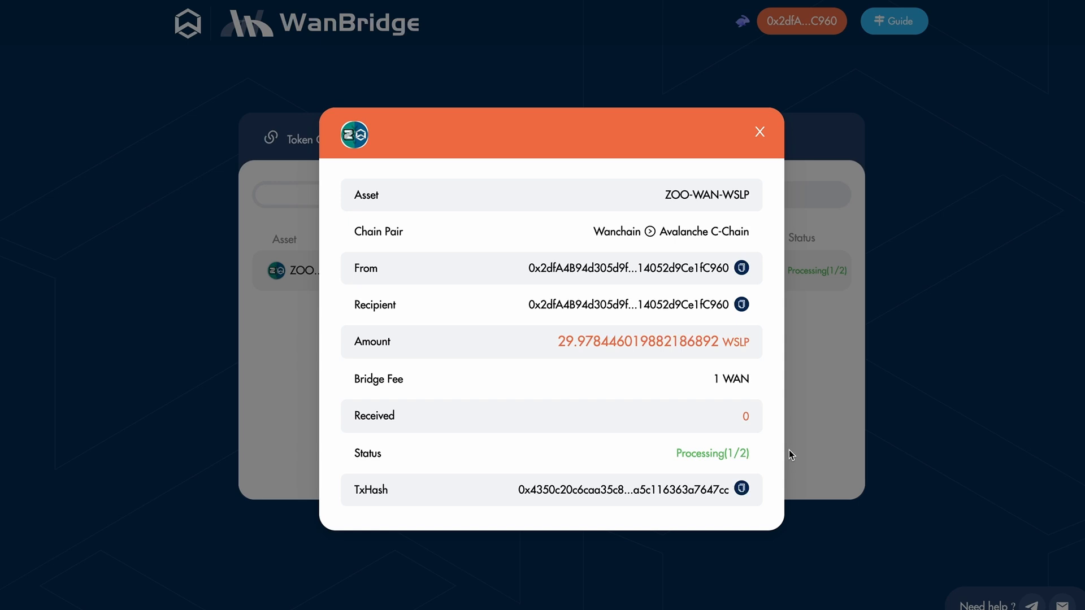
left_click(760, 131)
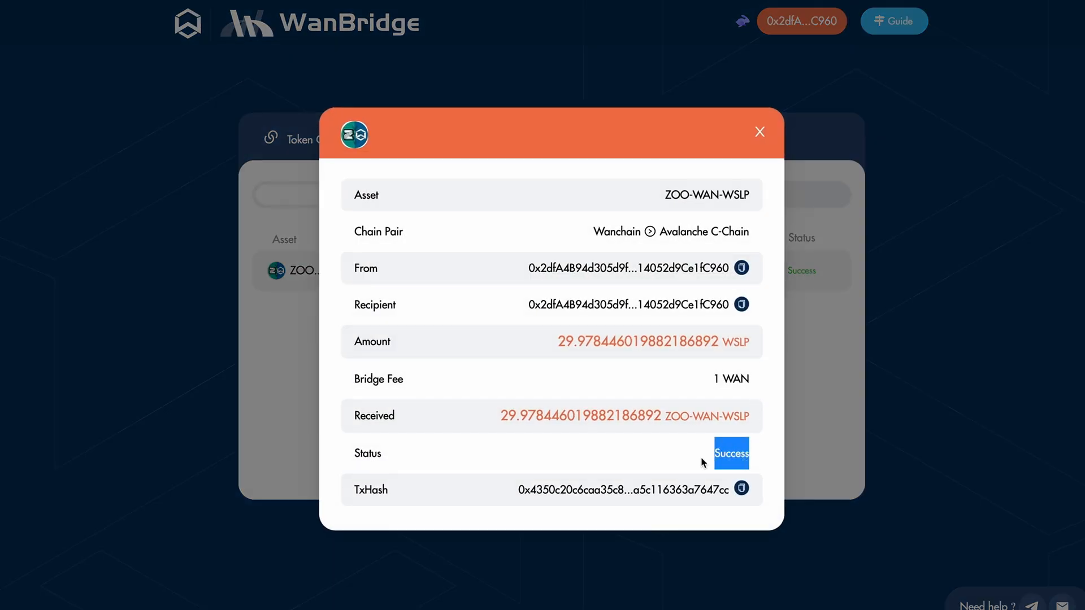
left_click(759, 131)
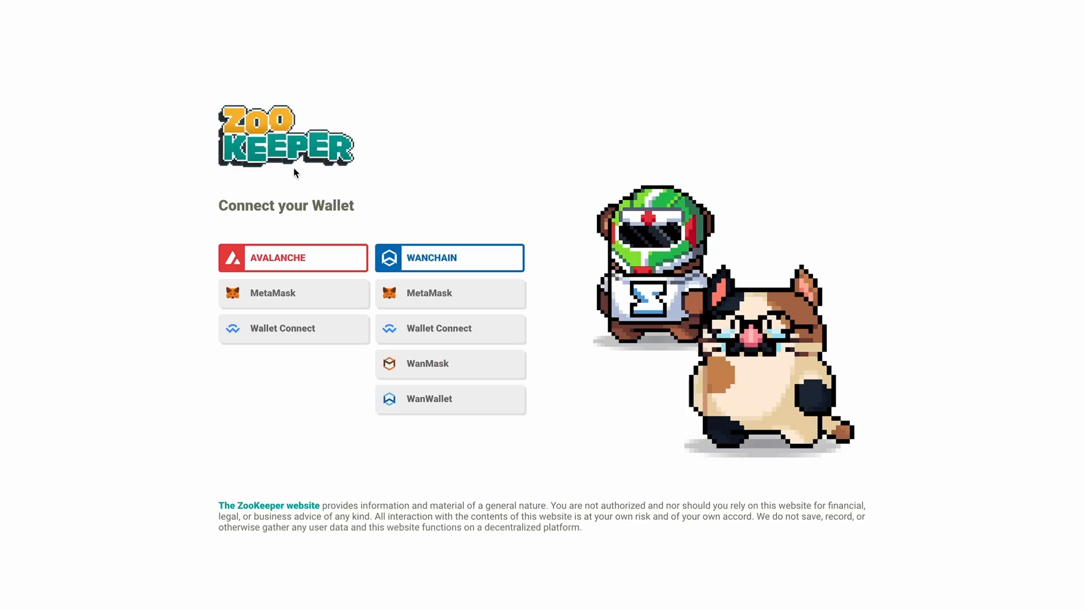
Connect MetaMask on Avalanche and start a WSLP deposit into The Big Bag Wolf
left_click(294, 292)
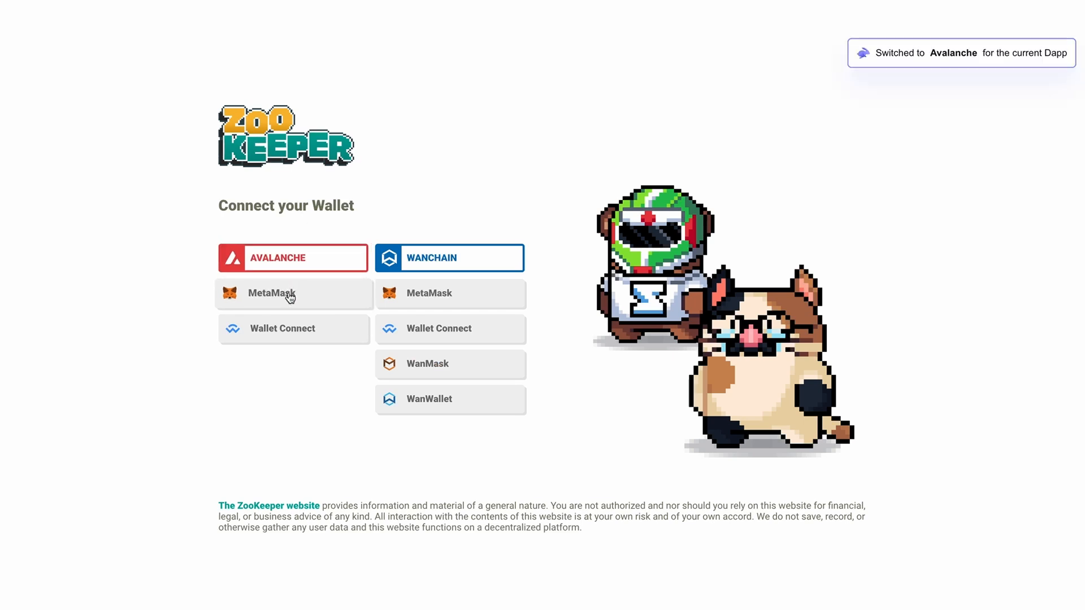
left_click(294, 292)
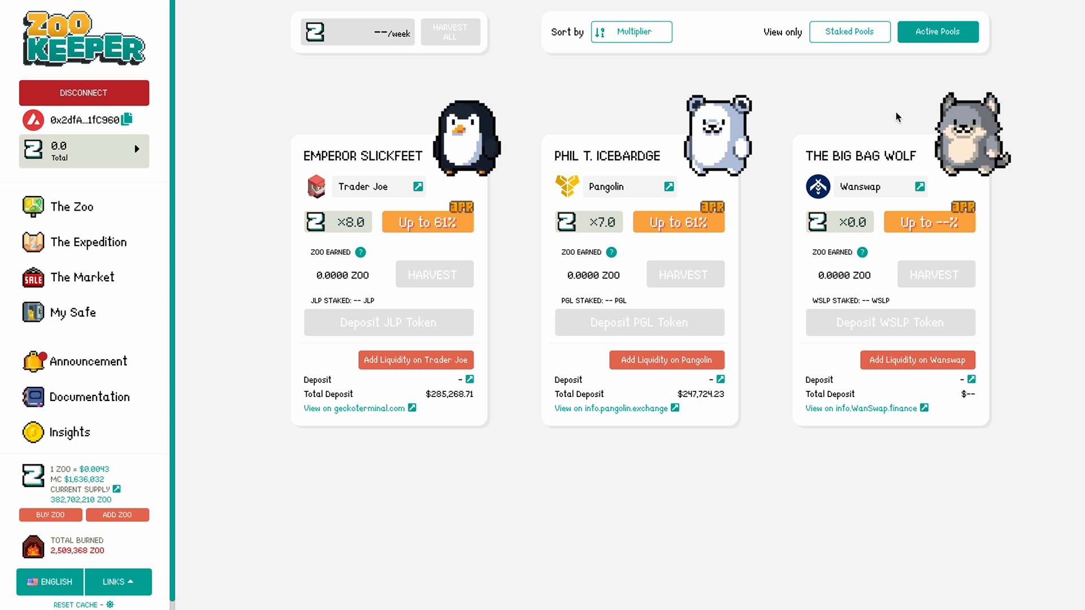
mouse_move(873, 264)
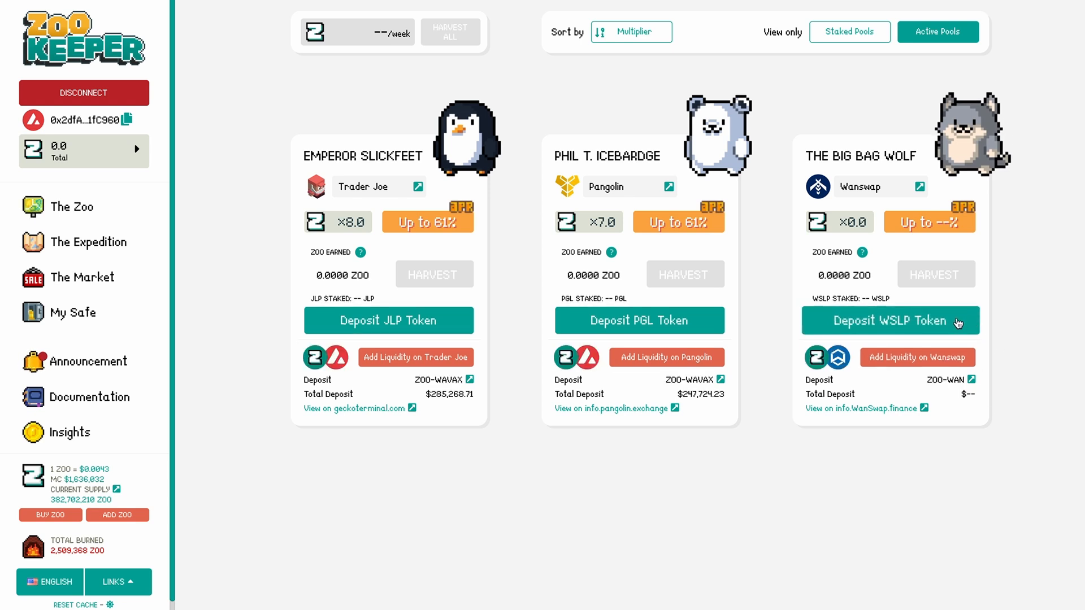
left_click(890, 320)
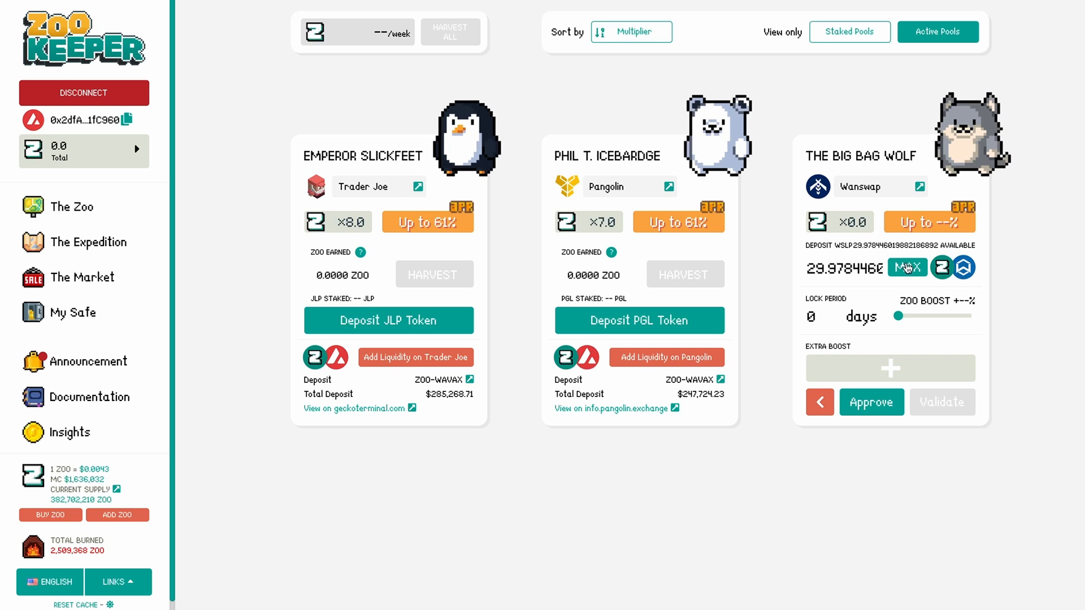
Set the lock period to 180 days and attach the Silly Hero Bacon boost
left_click_drag(897, 316, 955, 317)
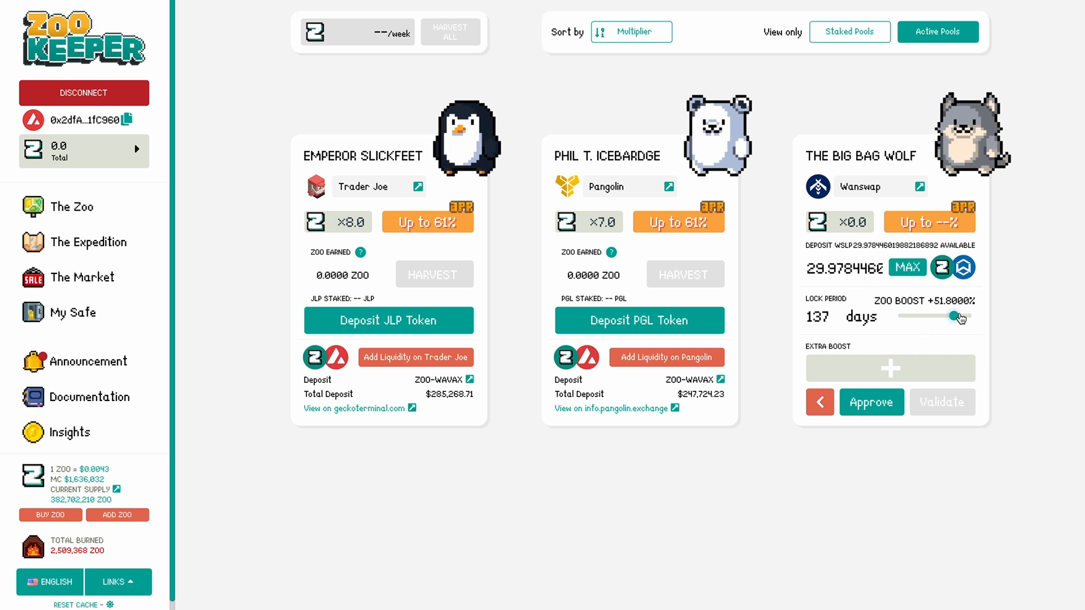
left_click_drag(950, 316, 975, 316)
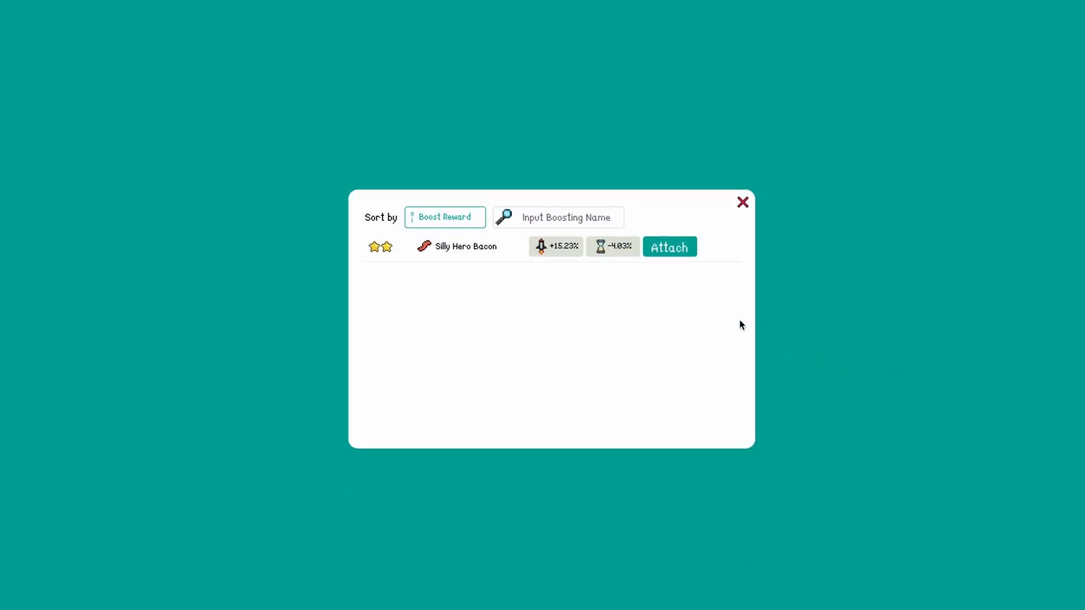
left_click(743, 202)
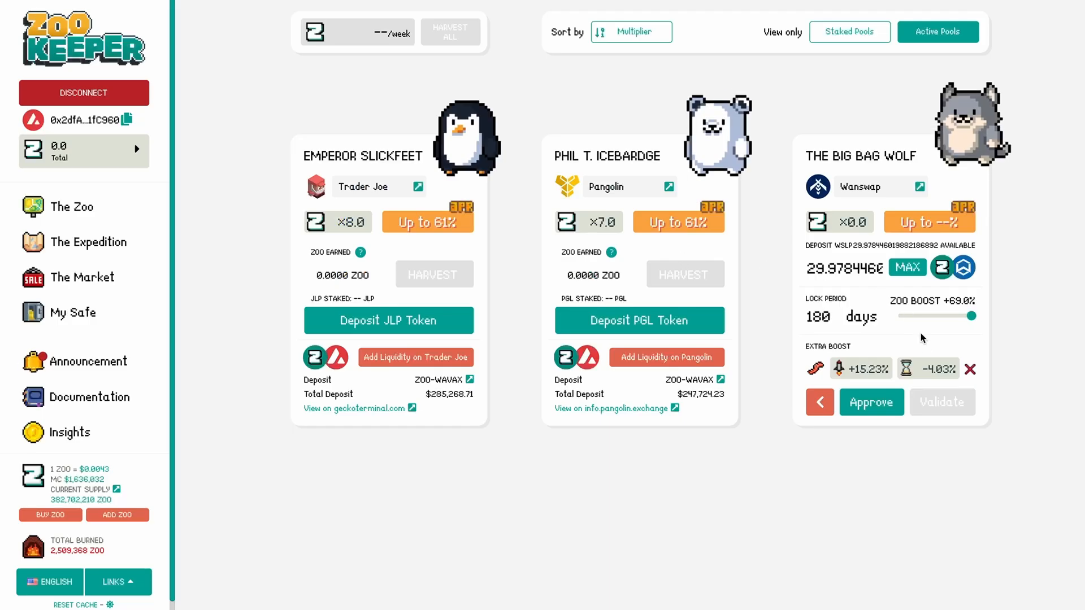
Approve the LP token and the NFT collection, confirming both in the wallet
left_click(871, 402)
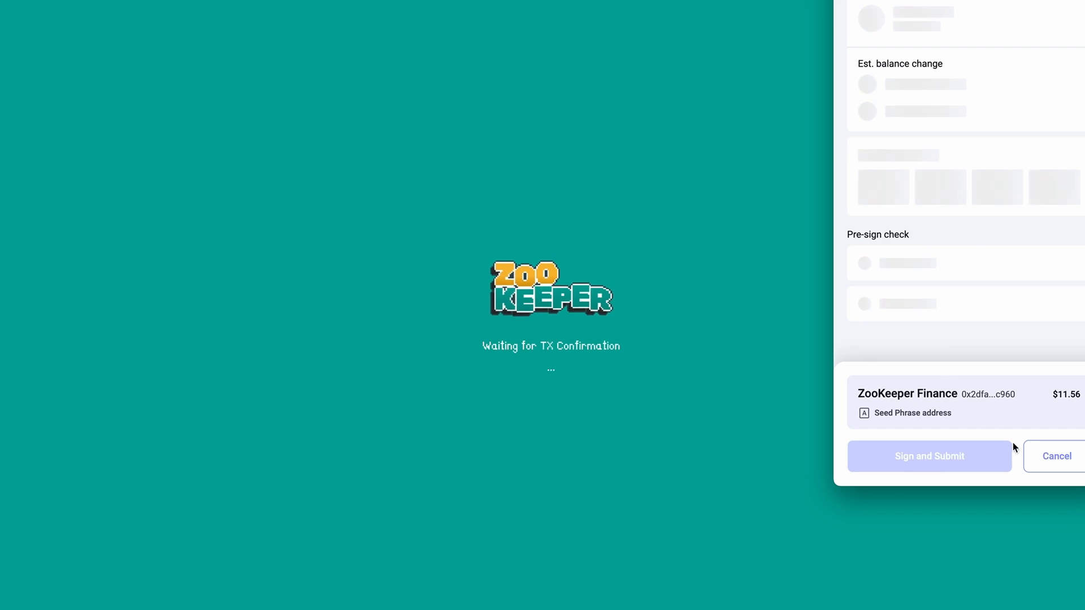
left_click(929, 455)
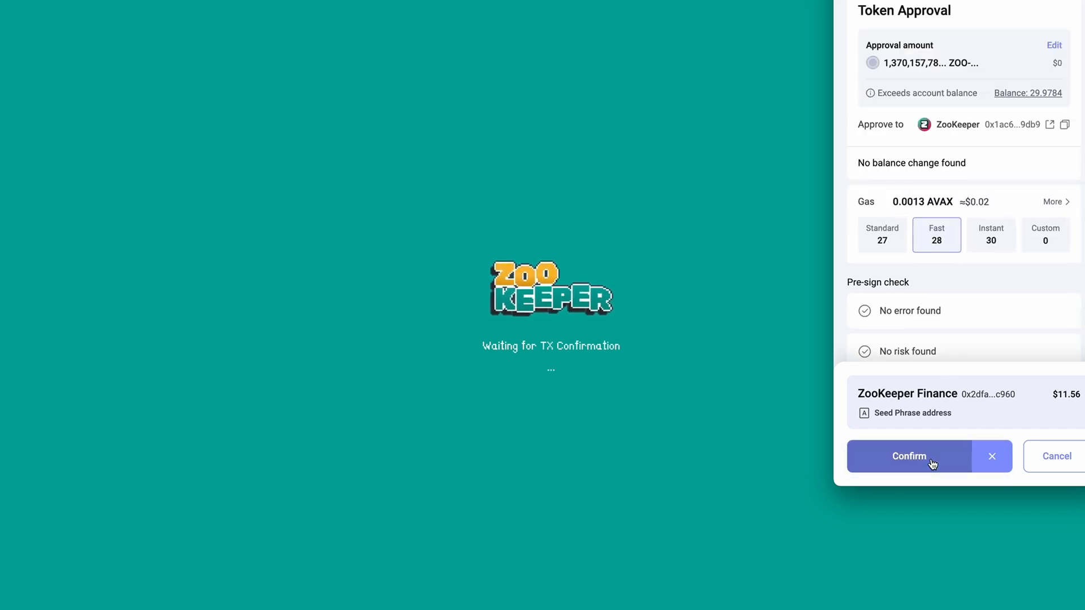
left_click(909, 455)
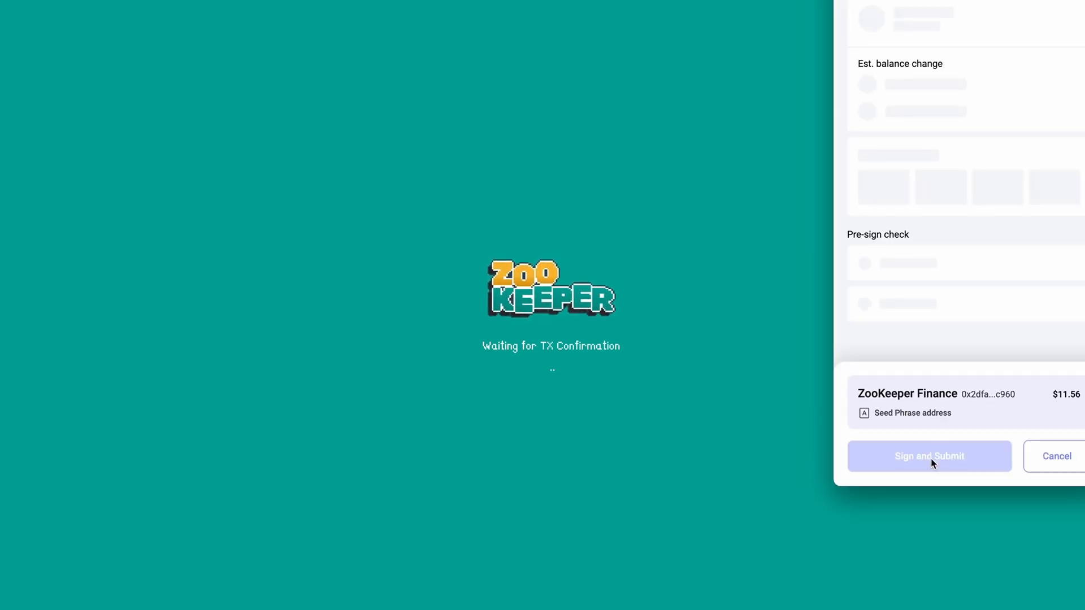
left_click(929, 456)
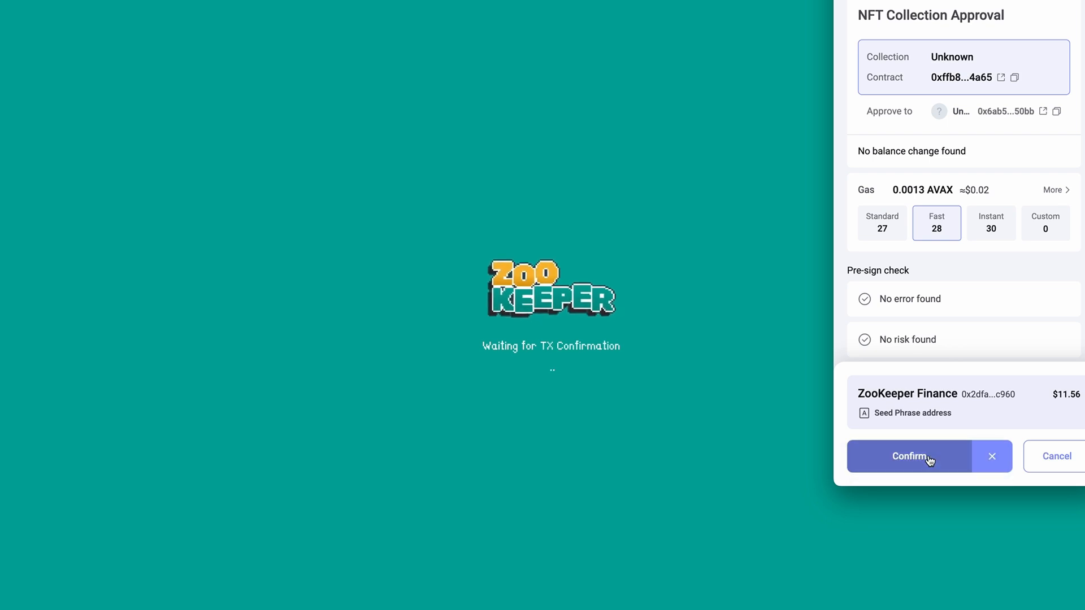
left_click(909, 455)
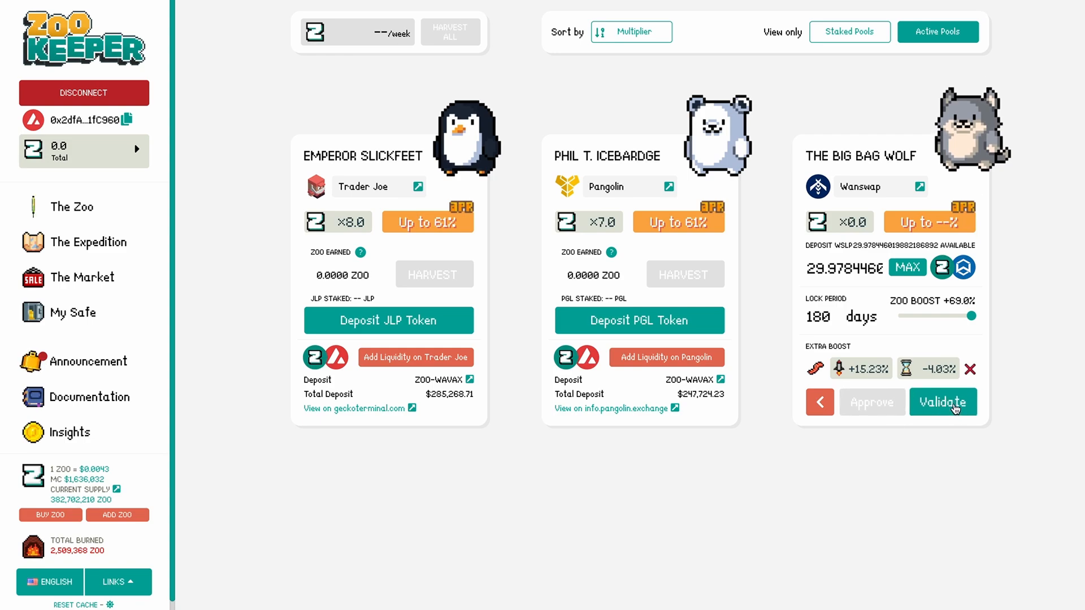
Validate the farming deposit and authorize it in the wallet
left_click(942, 401)
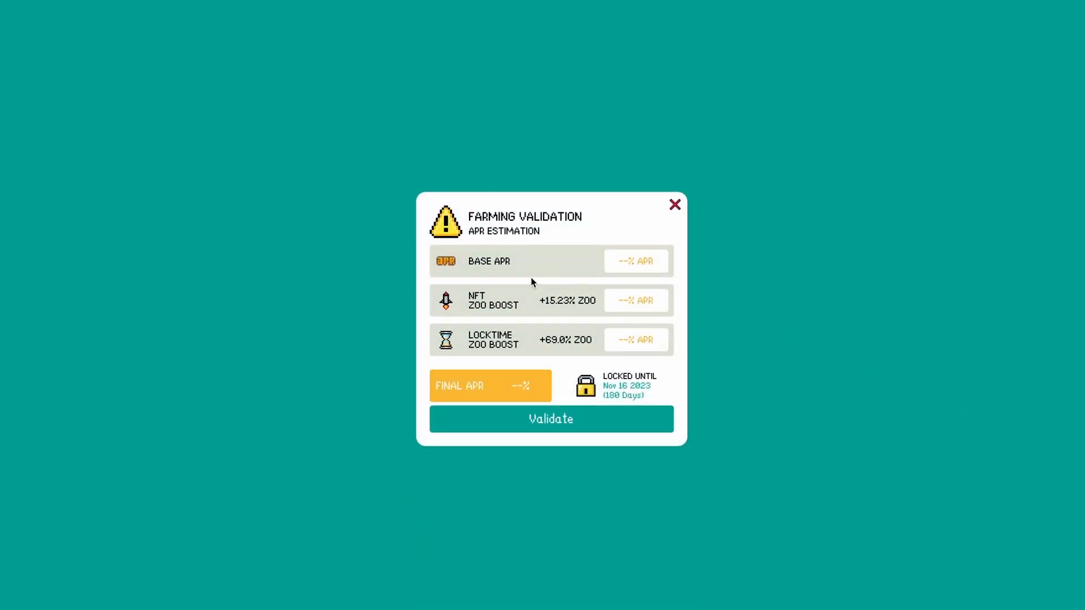
mouse_move(488, 386)
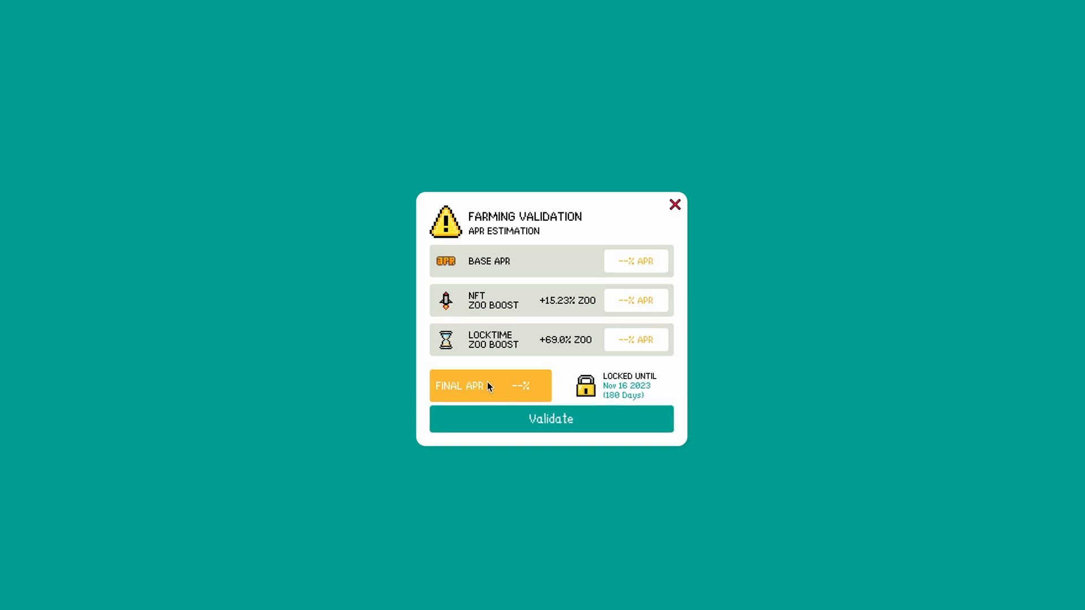
mouse_move(520, 380)
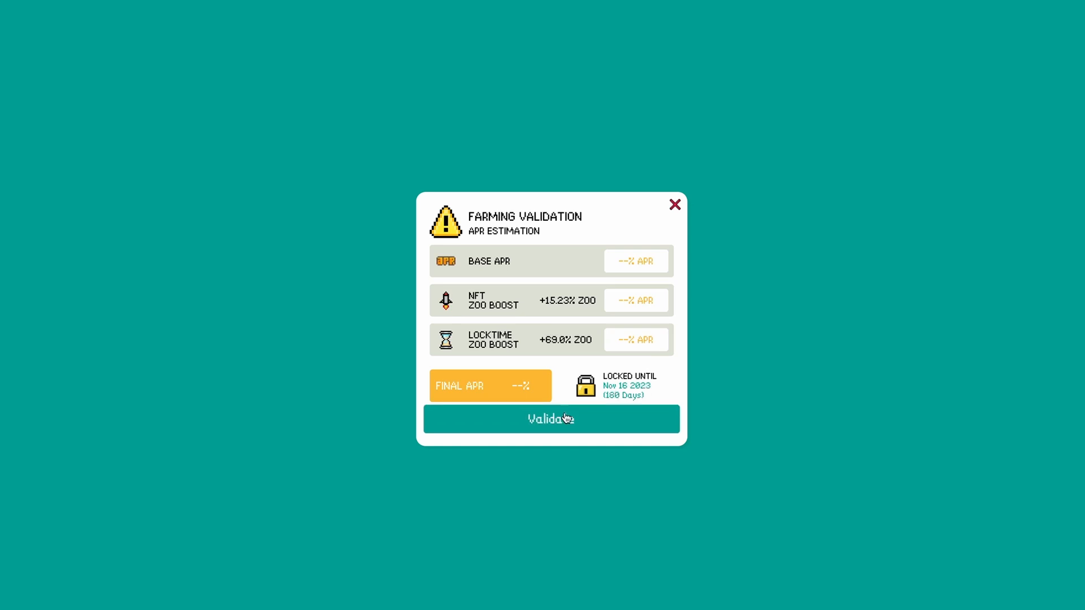
left_click(551, 418)
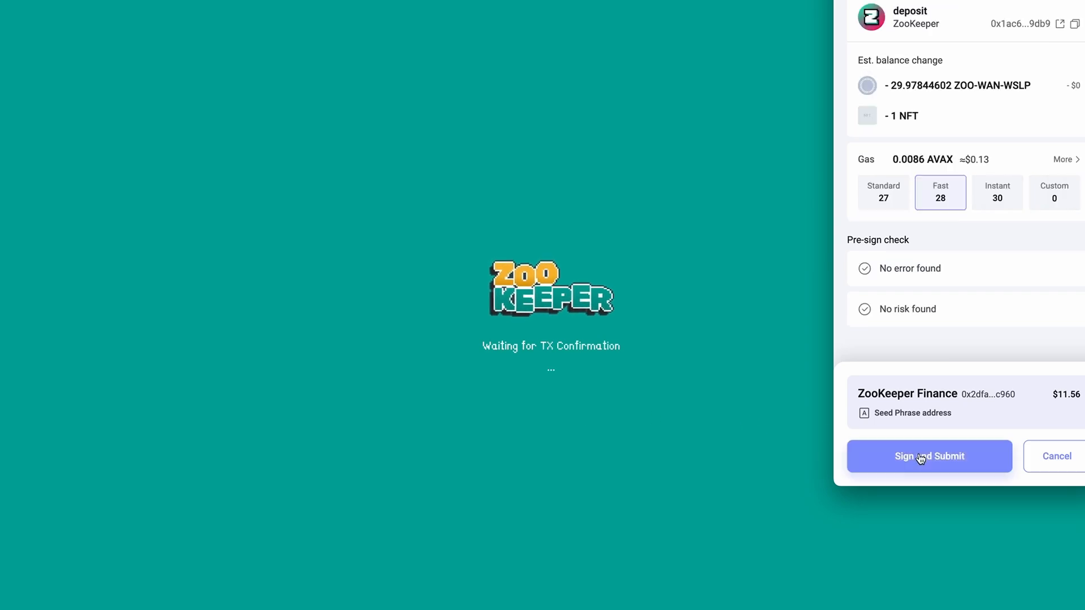
left_click(929, 456)
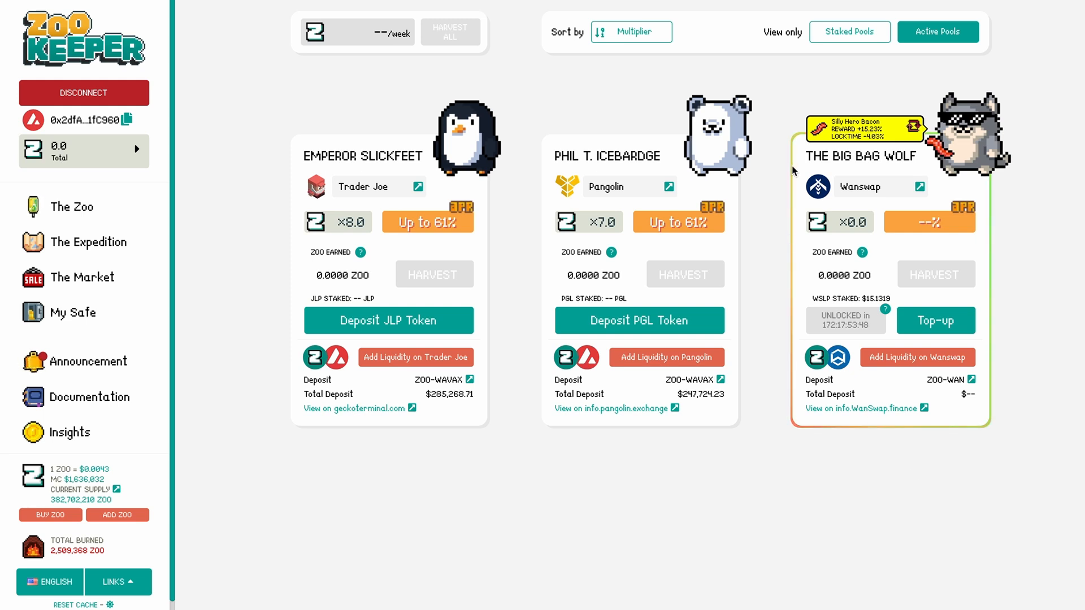
mouse_move(886, 461)
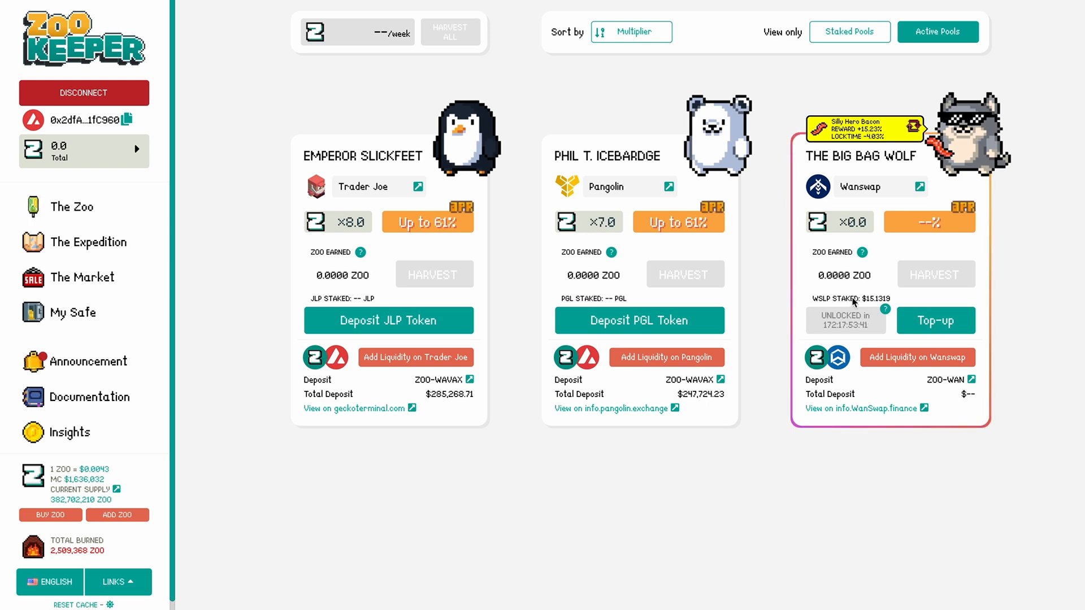
Start a top-up on the Big Bag Wolf stake and make its 180-day lock adjustable
left_click(935, 320)
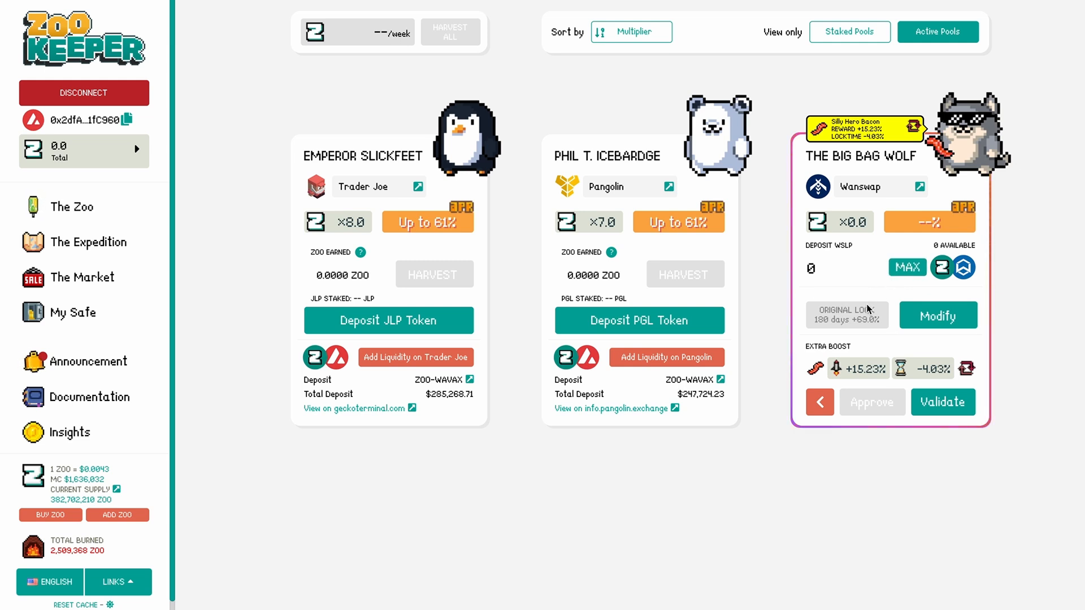
left_click(938, 315)
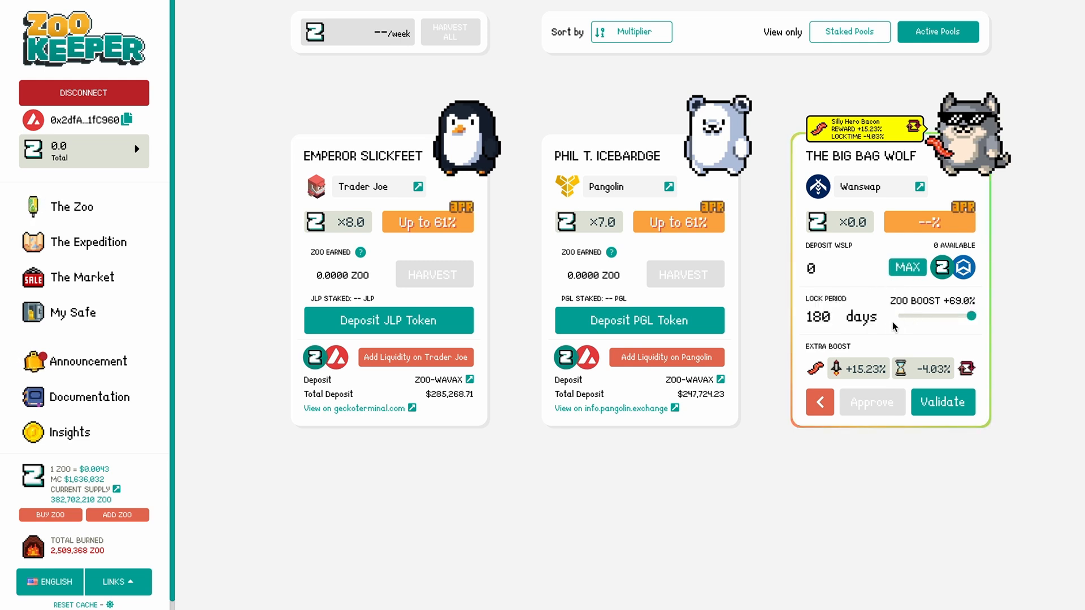